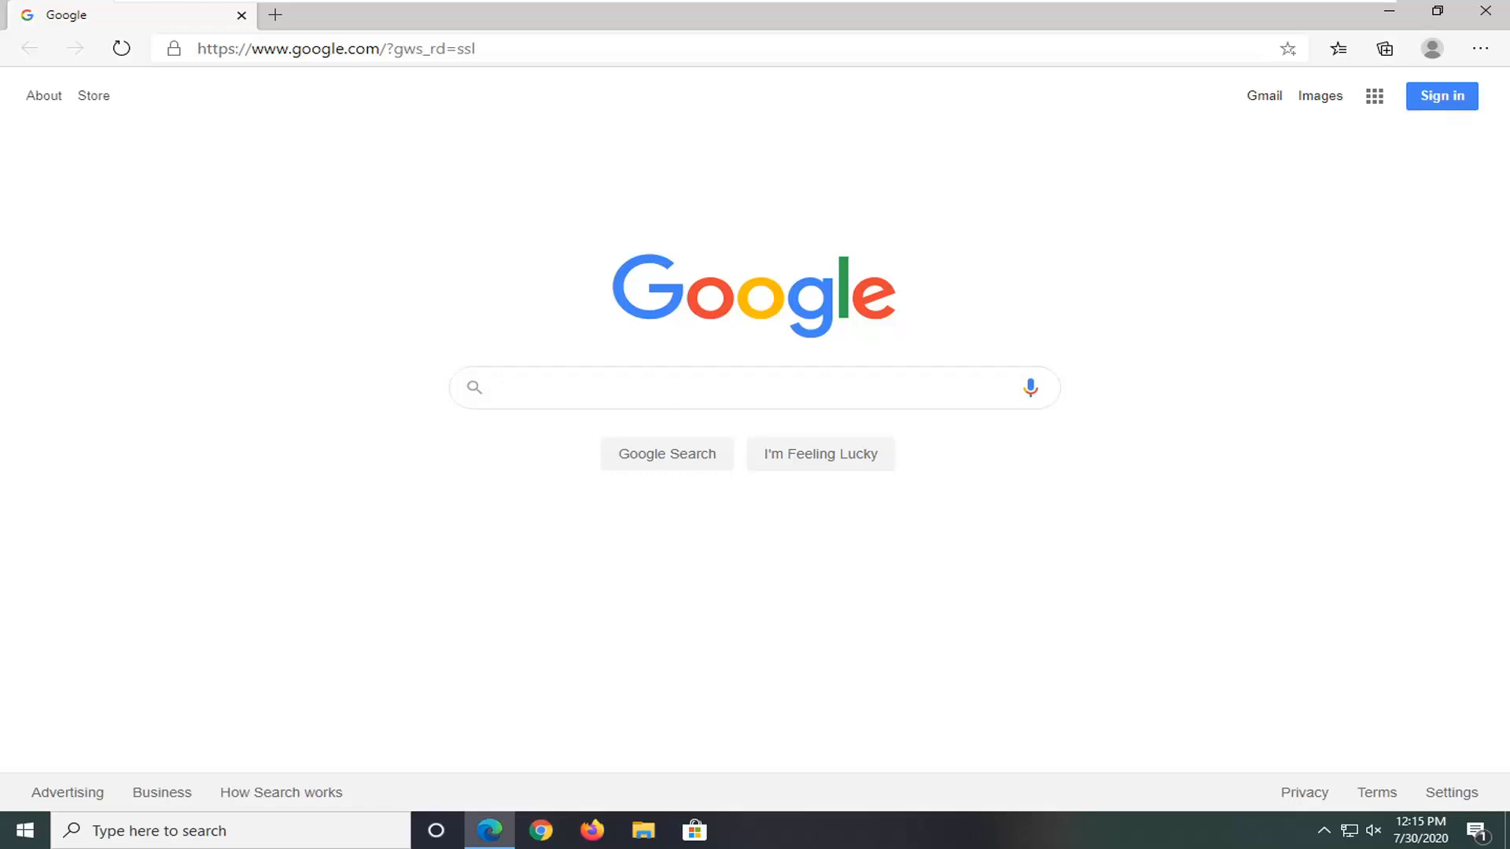
# Step: Open Edge's About page from the Settings and more menu to see version and update progress
pyautogui.click(751, 387)
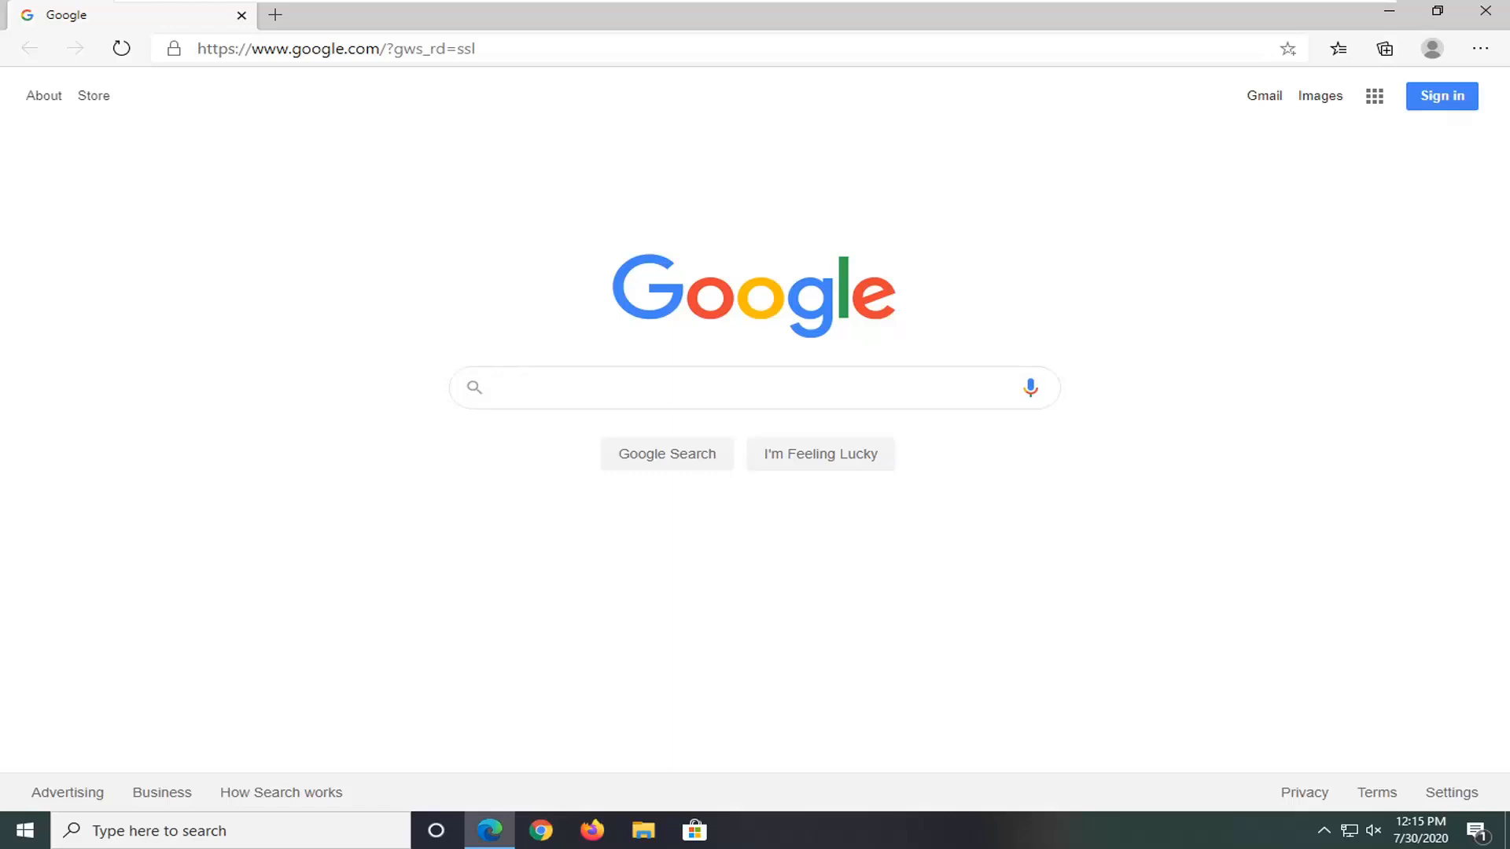
pyautogui.click(754, 387)
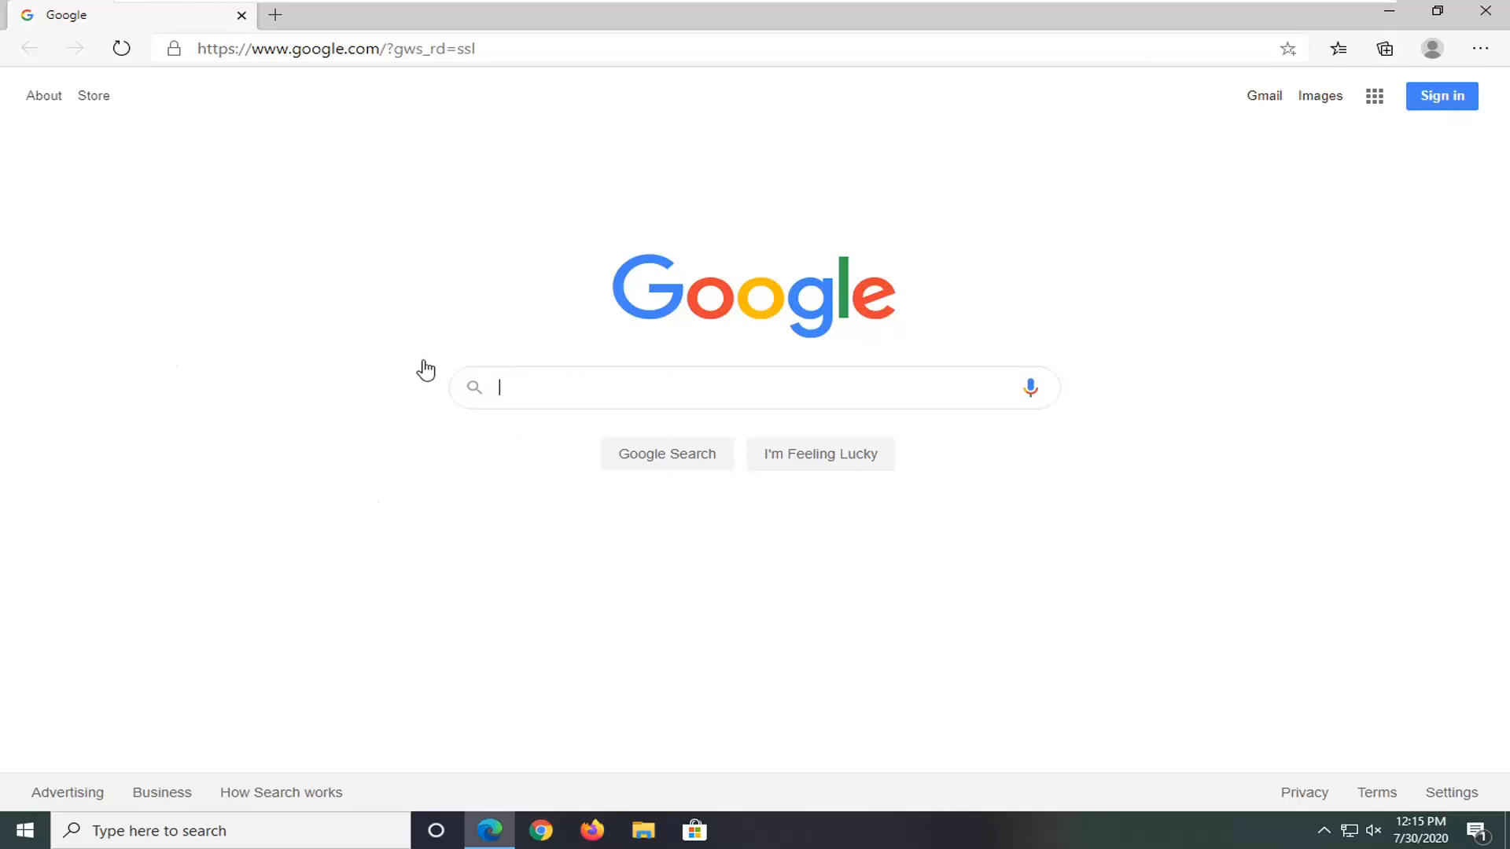
pyautogui.moveTo(1104, 353)
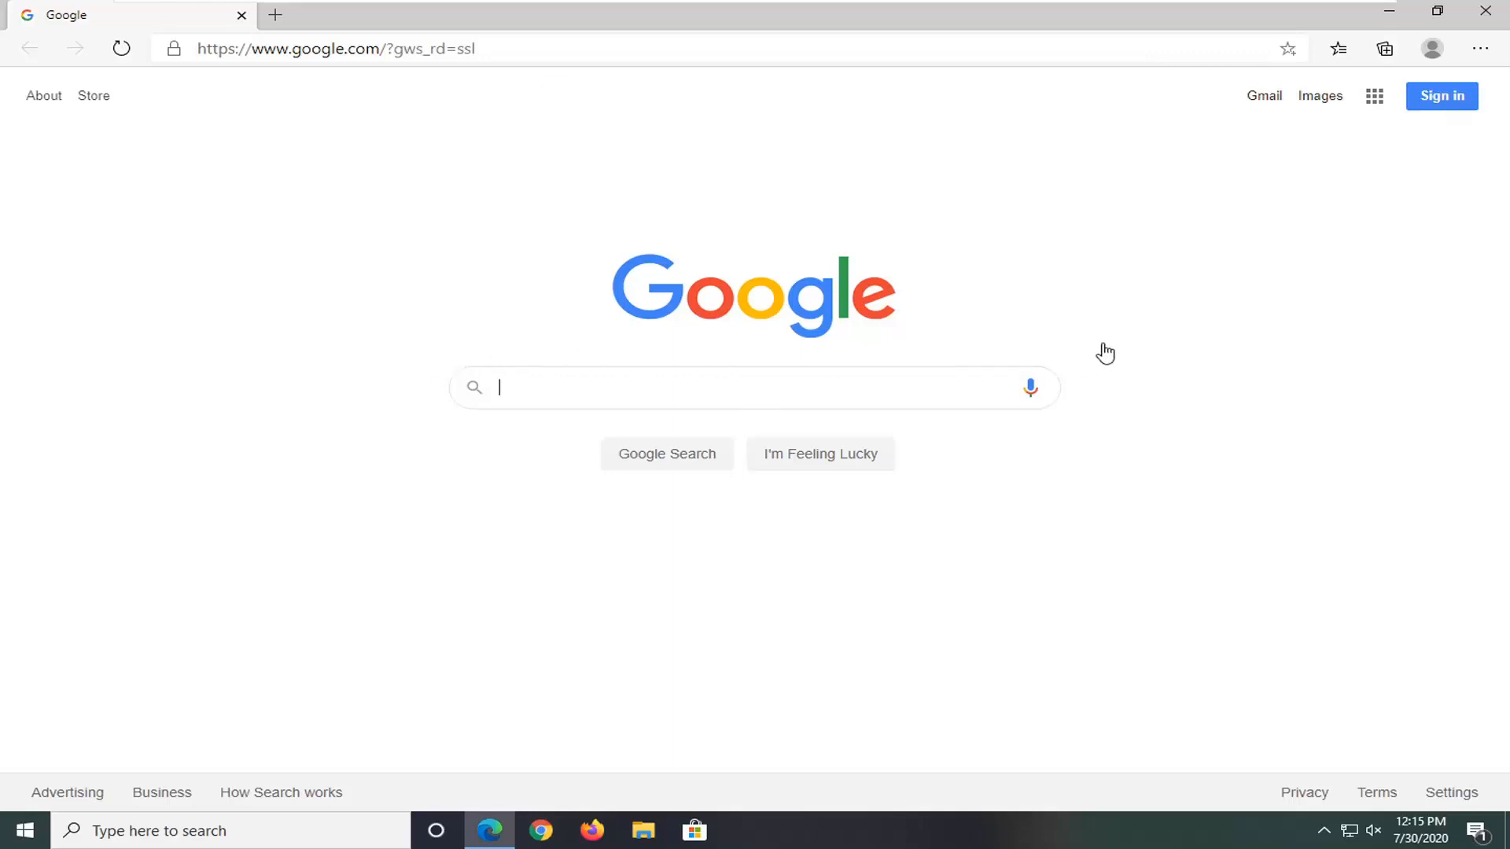
pyautogui.moveTo(1479, 55)
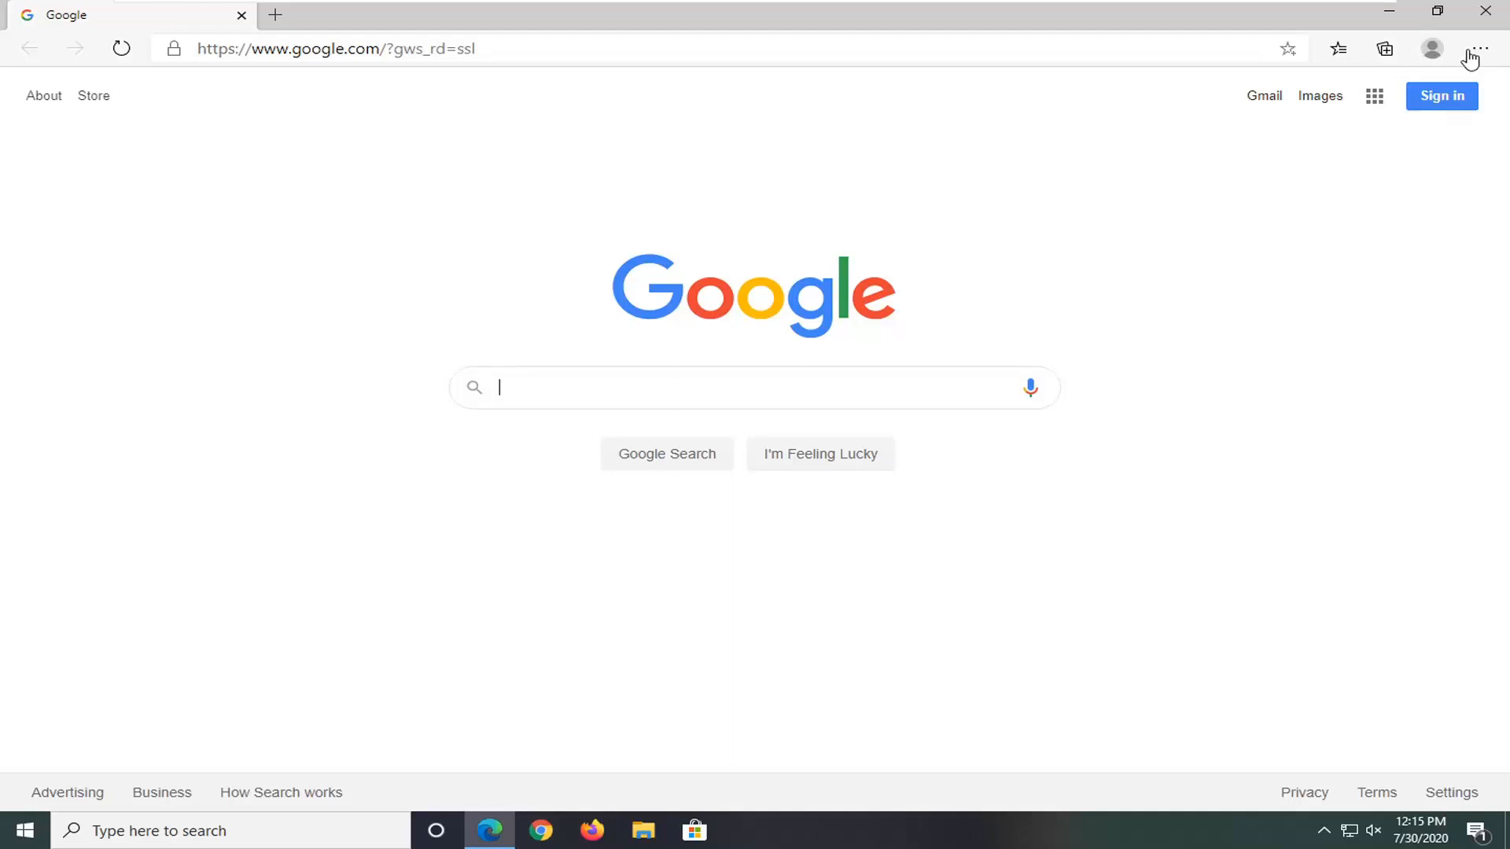
pyautogui.click(1480, 48)
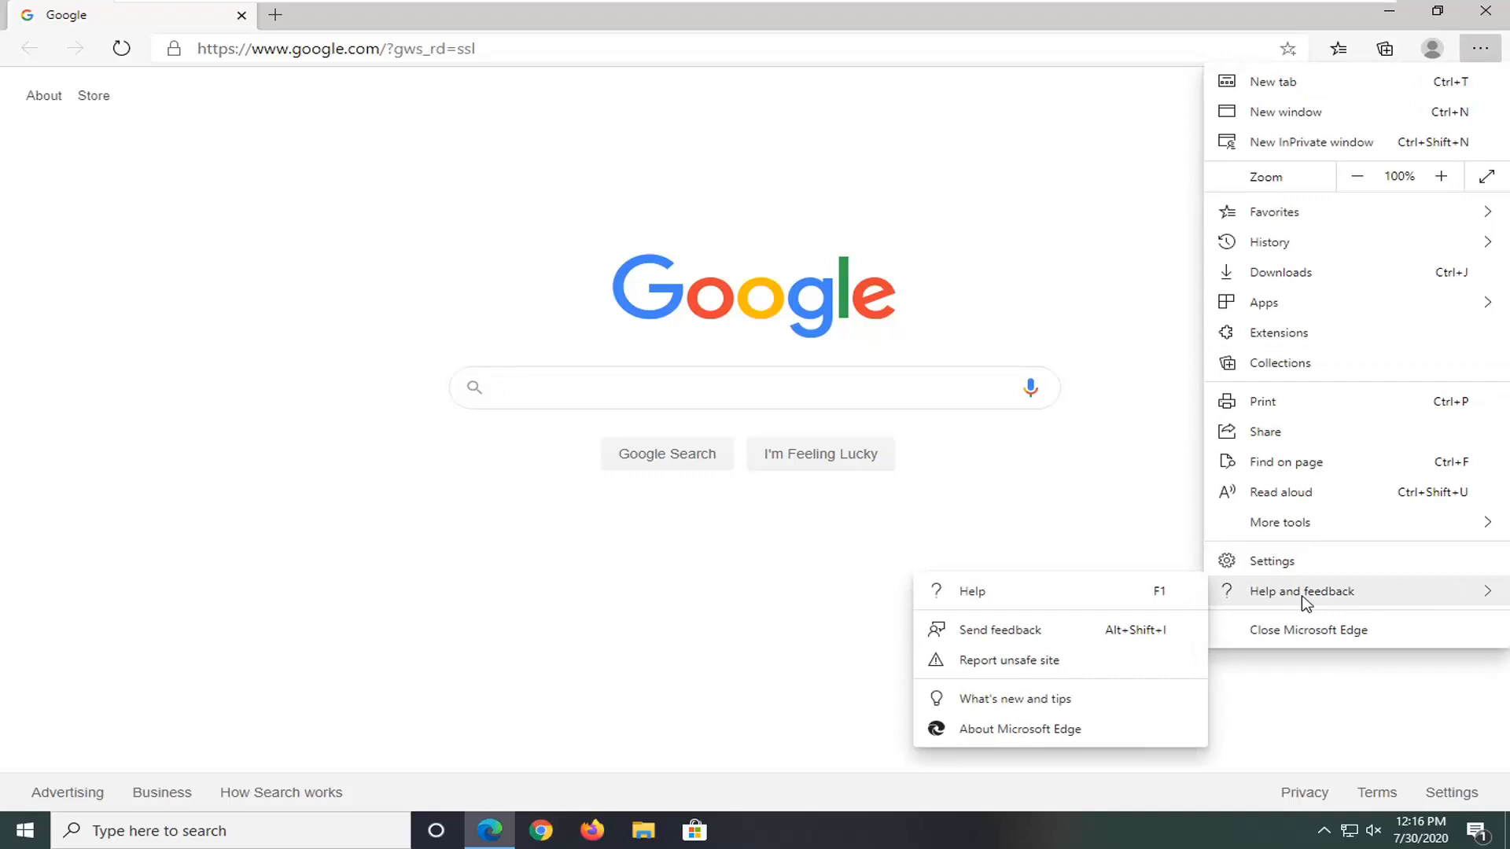
pyautogui.moveTo(1358, 606)
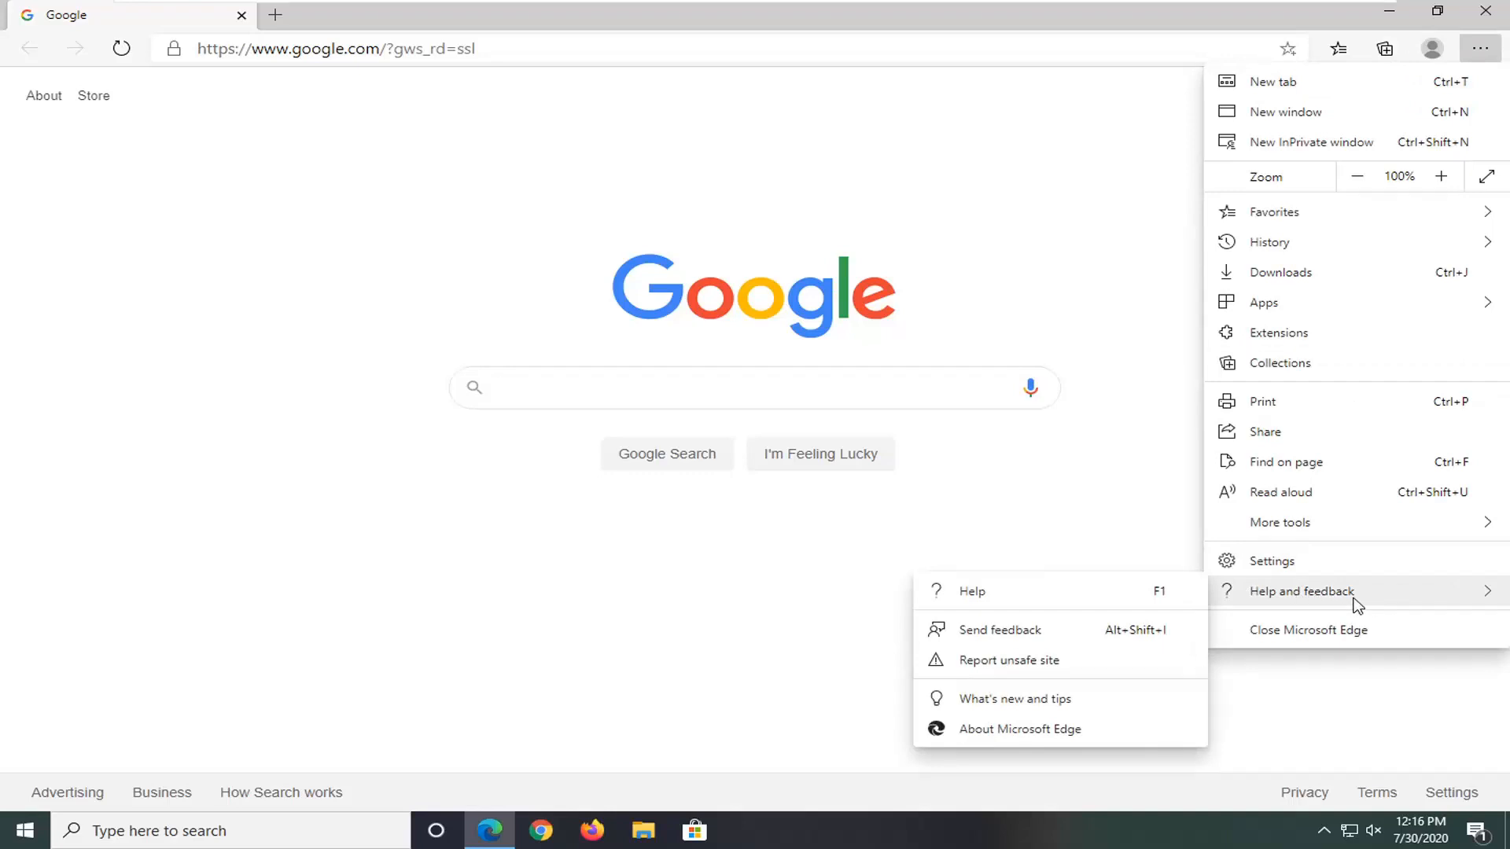
pyautogui.moveTo(1004, 739)
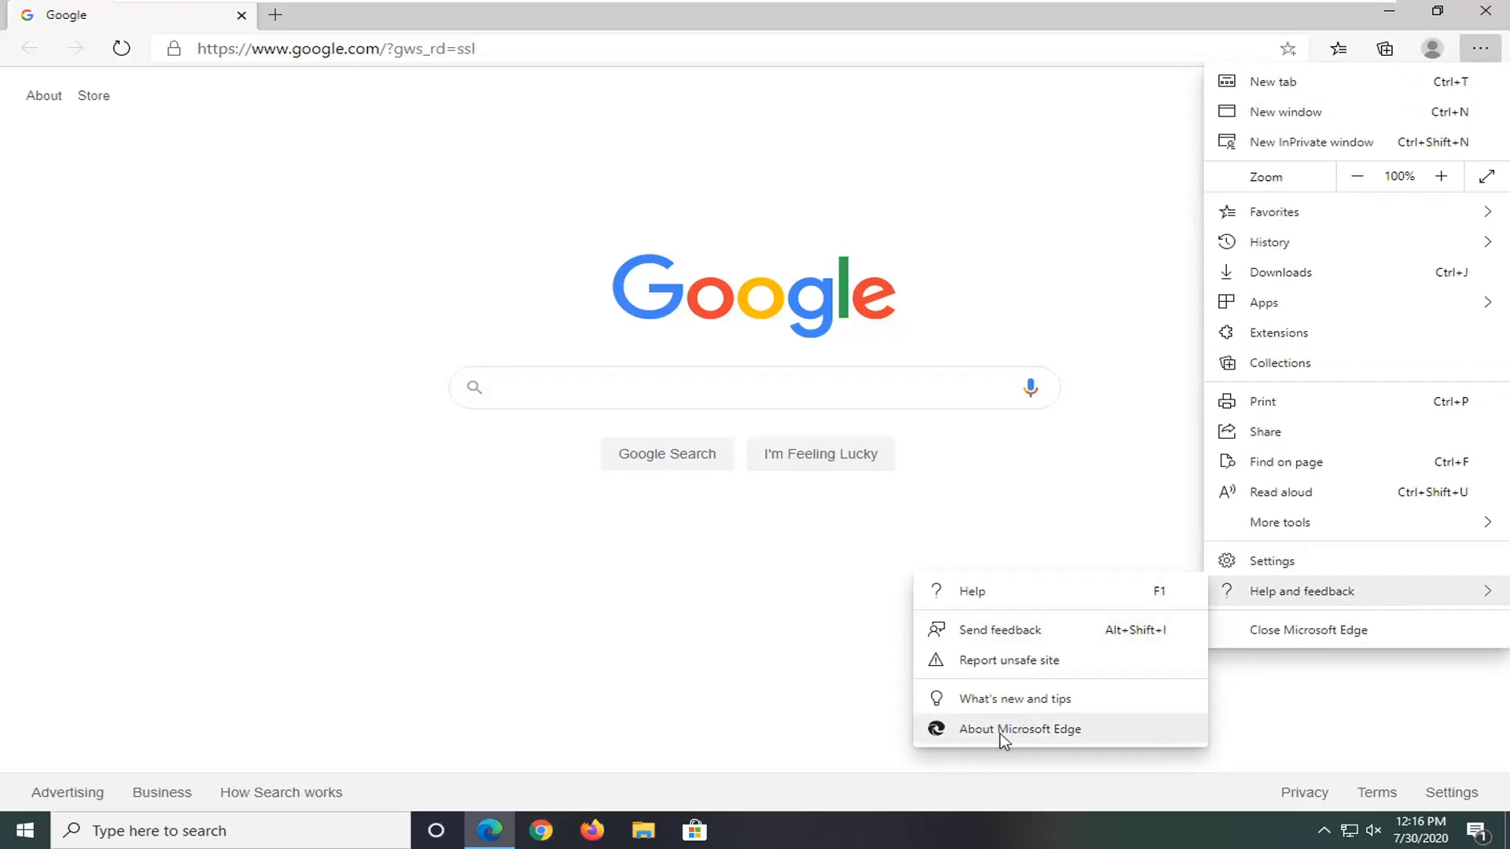
pyautogui.click(1019, 729)
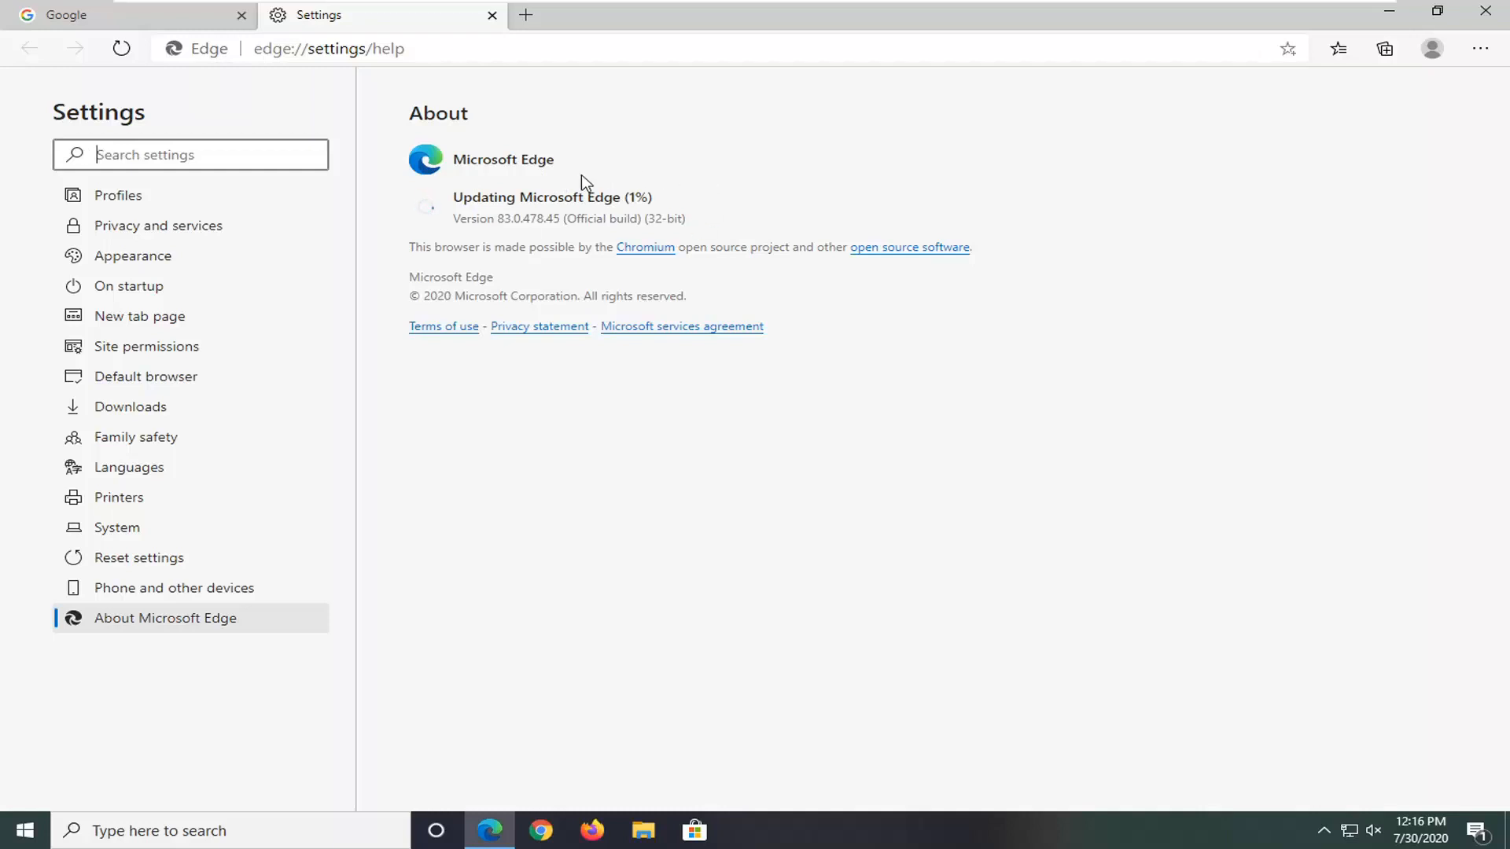
pyautogui.moveTo(587, 241)
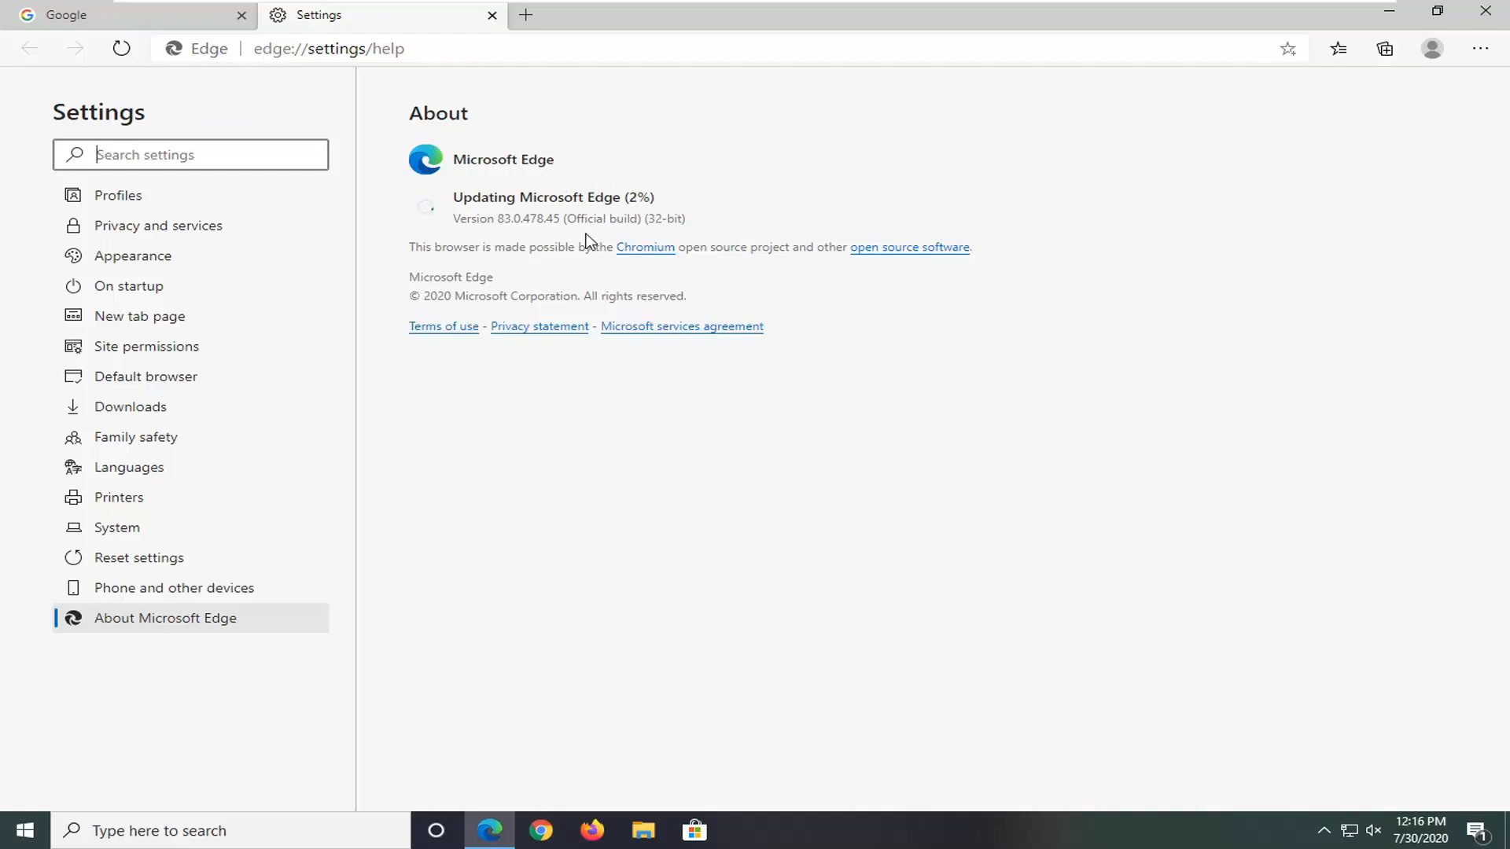